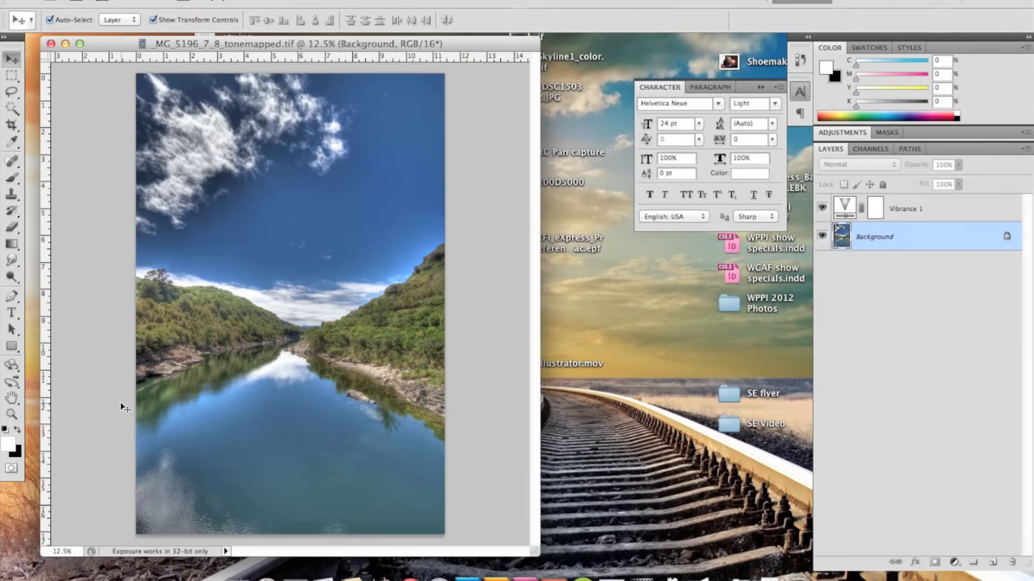
- Bring up the Print dialog for the river landscape image with Cmd+P
{"action": "key", "text": "cmd+p"}
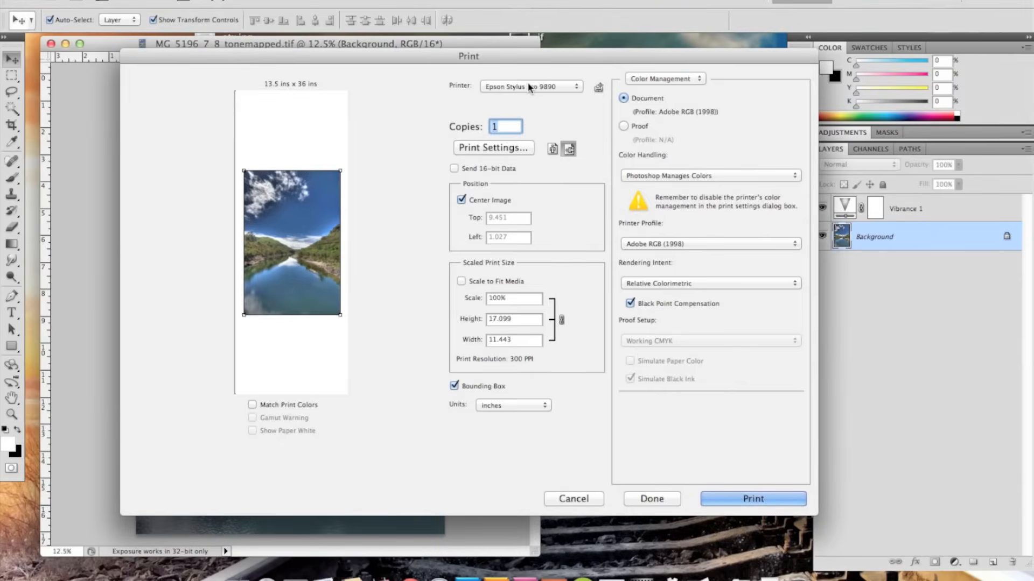
{"action": "left_click", "coordinate": [531, 86]}
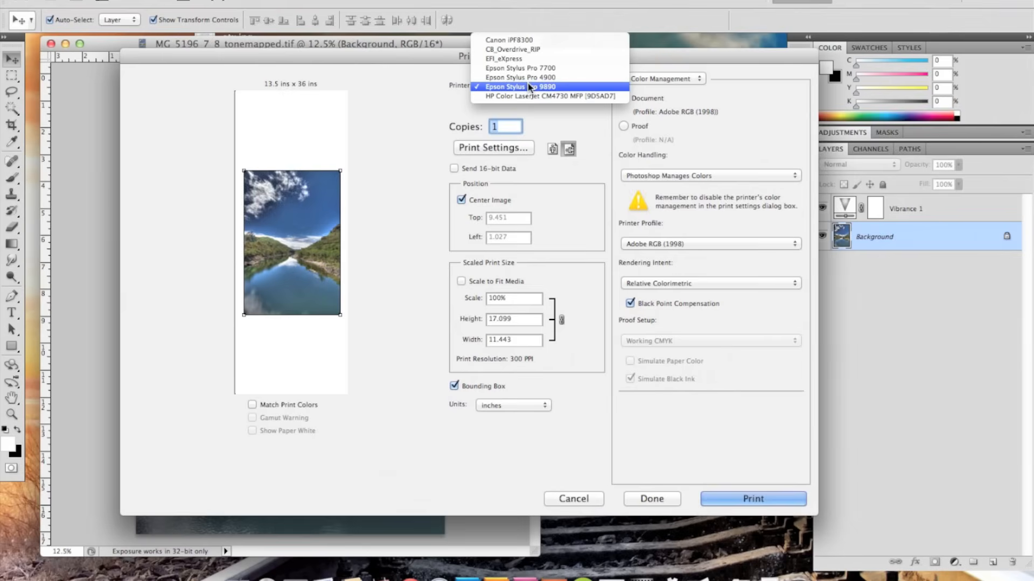
{"action": "left_click", "coordinate": [524, 86]}
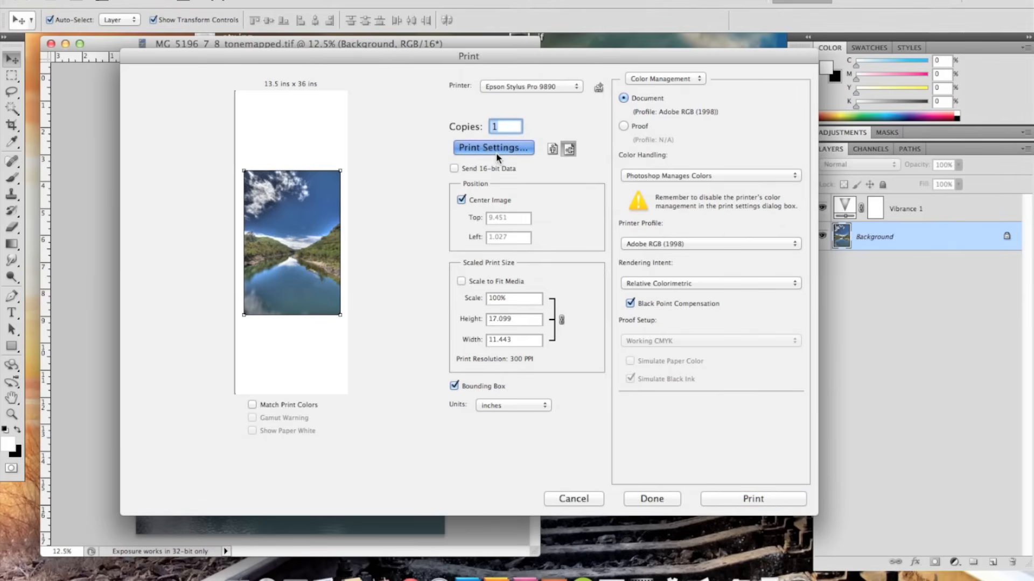
- Create a custom 24 by 36 inch paper size with zero margins via Manage Custom Sizes
{"action": "left_click", "coordinate": [493, 147]}
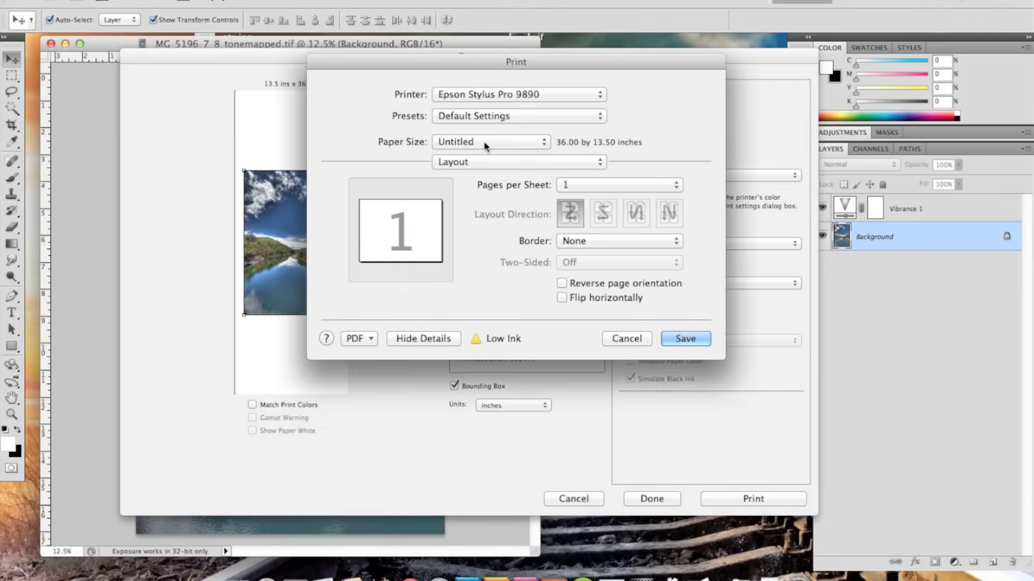
{"action": "left_click", "coordinate": [491, 142]}
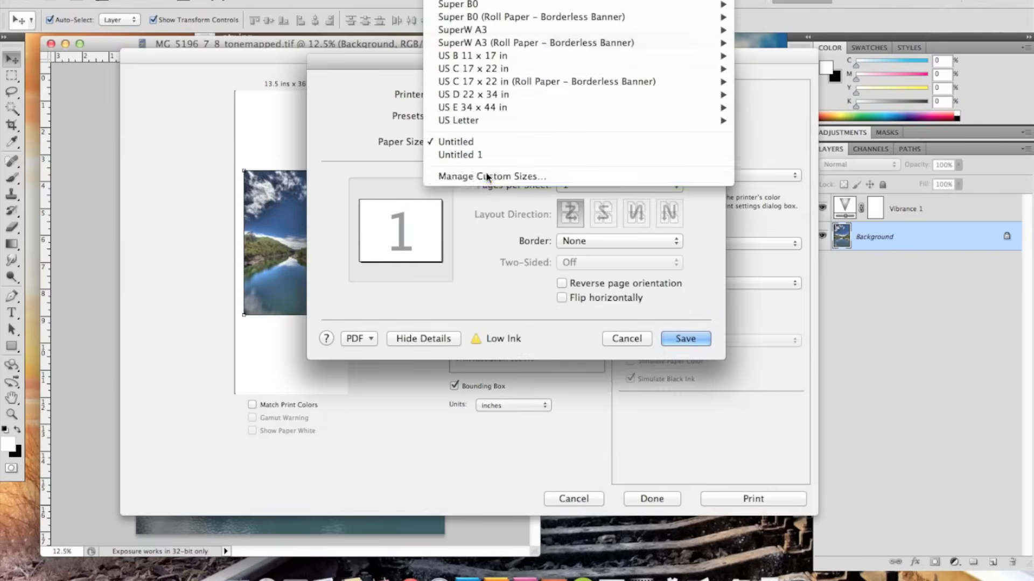
{"action": "left_click", "coordinate": [491, 175]}
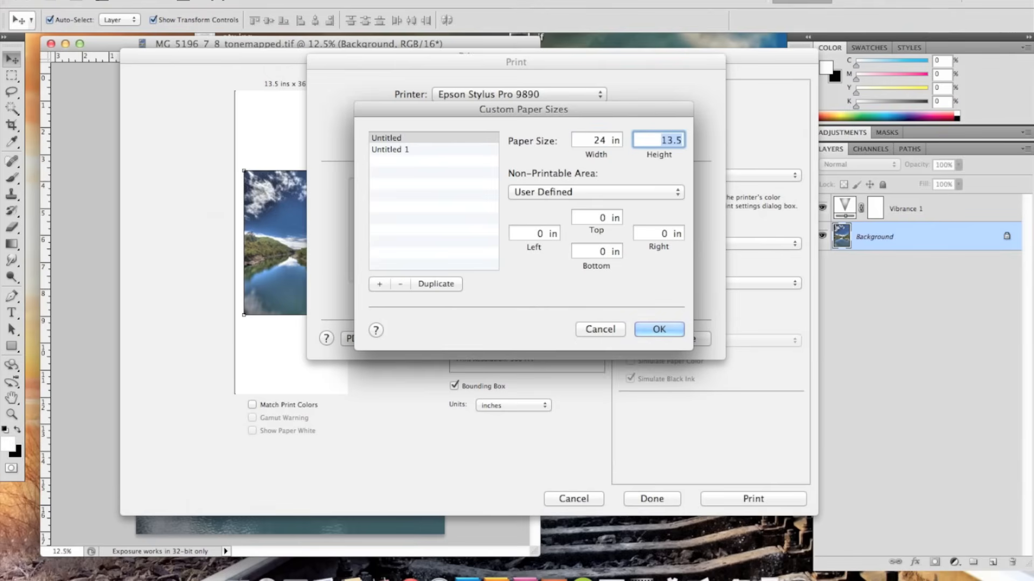
{"action": "type", "text": "36"}
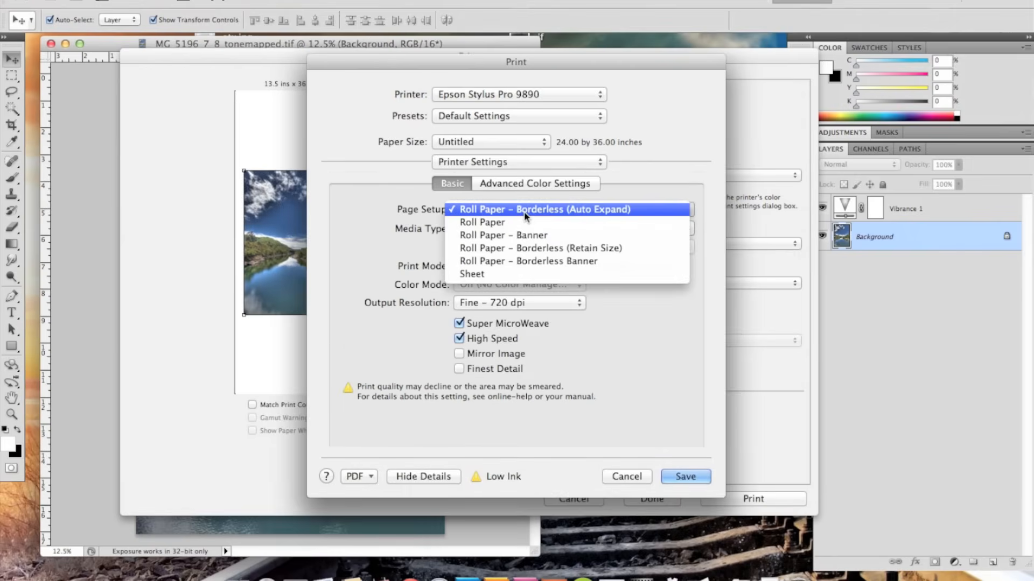
{"action": "mouse_move", "coordinate": [485, 213]}
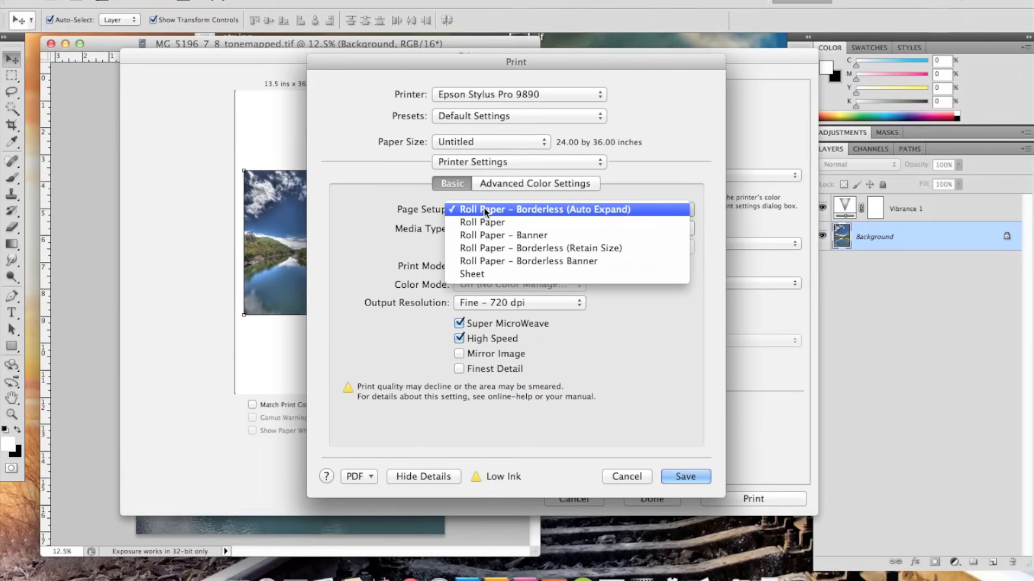
{"action": "mouse_move", "coordinate": [495, 248]}
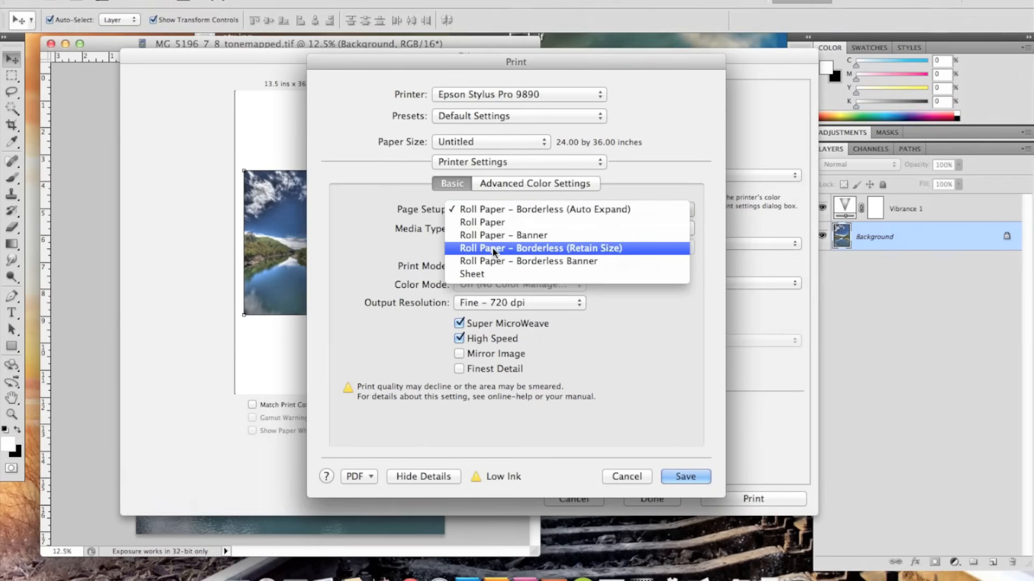
{"action": "mouse_move", "coordinate": [530, 260]}
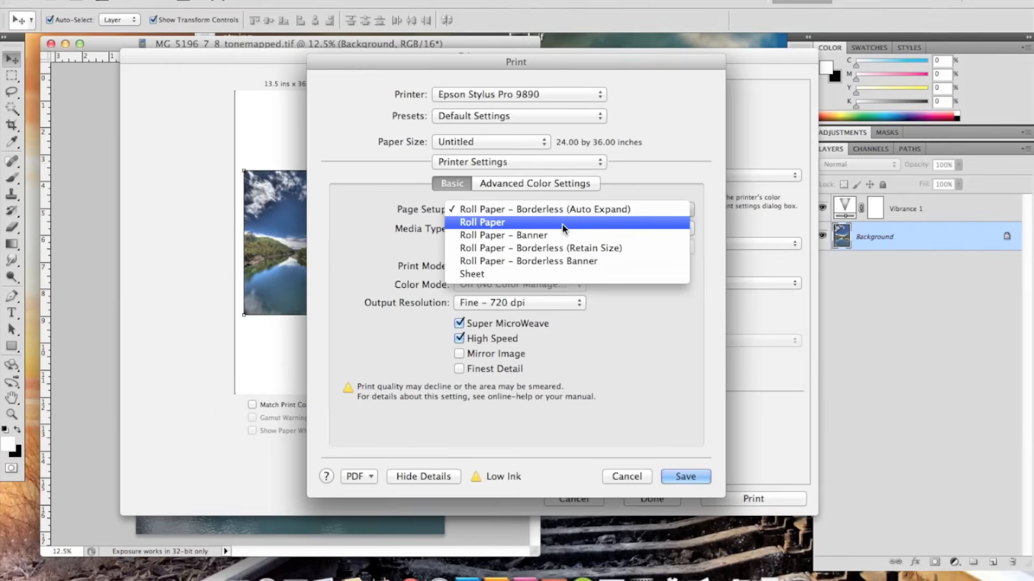
{"action": "mouse_move", "coordinate": [543, 209]}
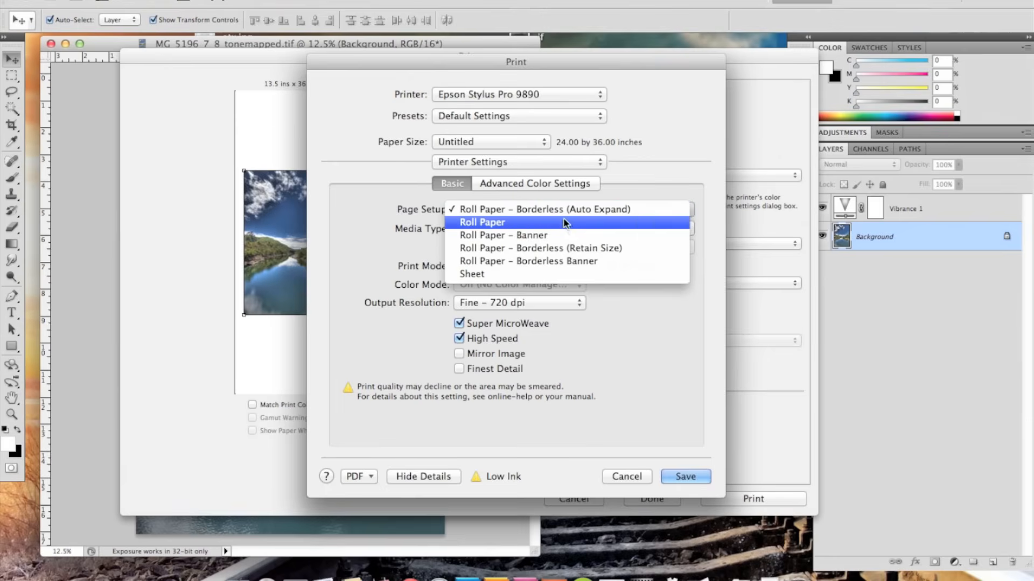
{"action": "mouse_move", "coordinate": [562, 248]}
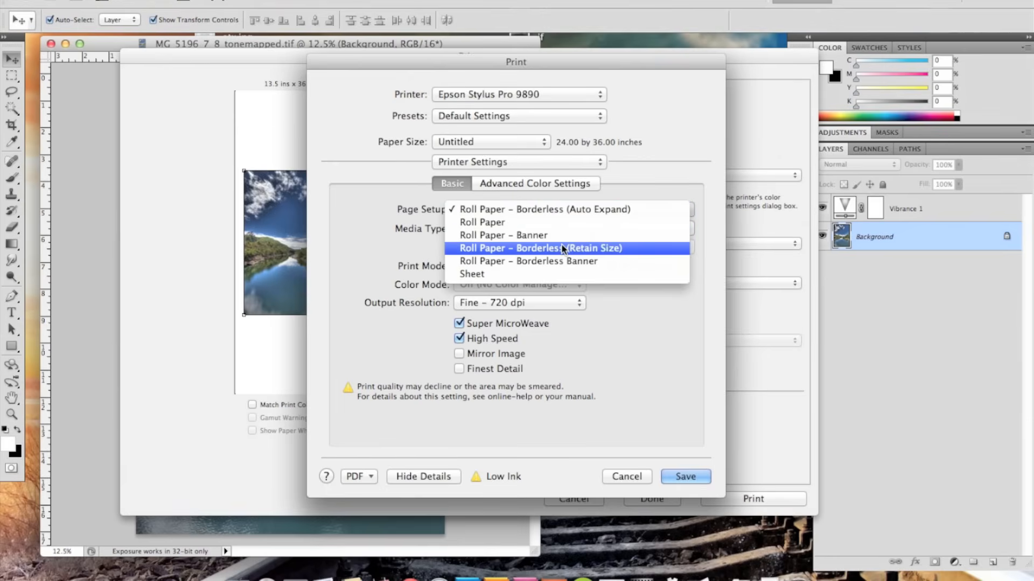
- Set Page Setup to Roll Paper – Borderless (Retain Size)
{"action": "left_click", "coordinate": [539, 248]}
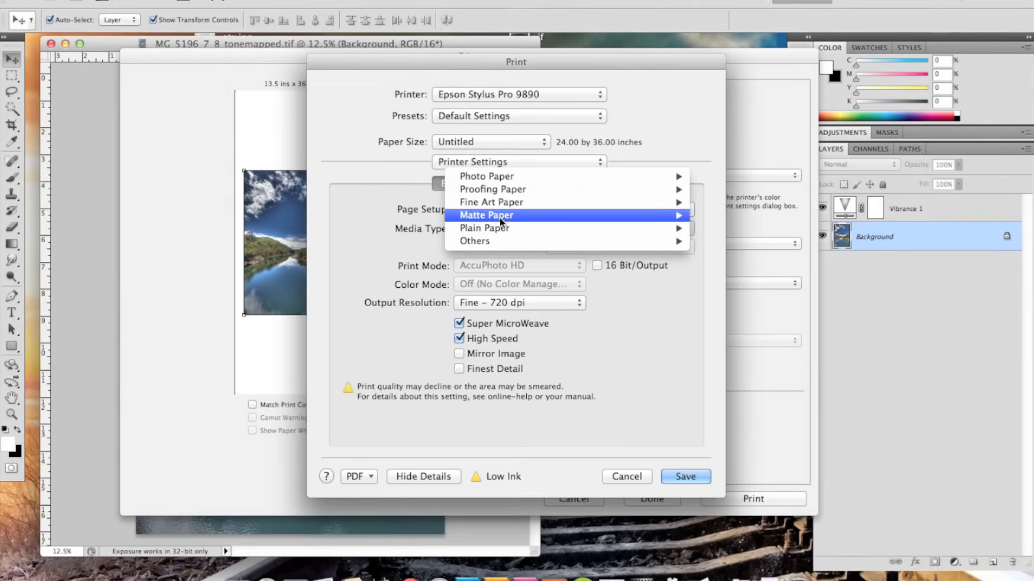
{"action": "mouse_move", "coordinate": [486, 176]}
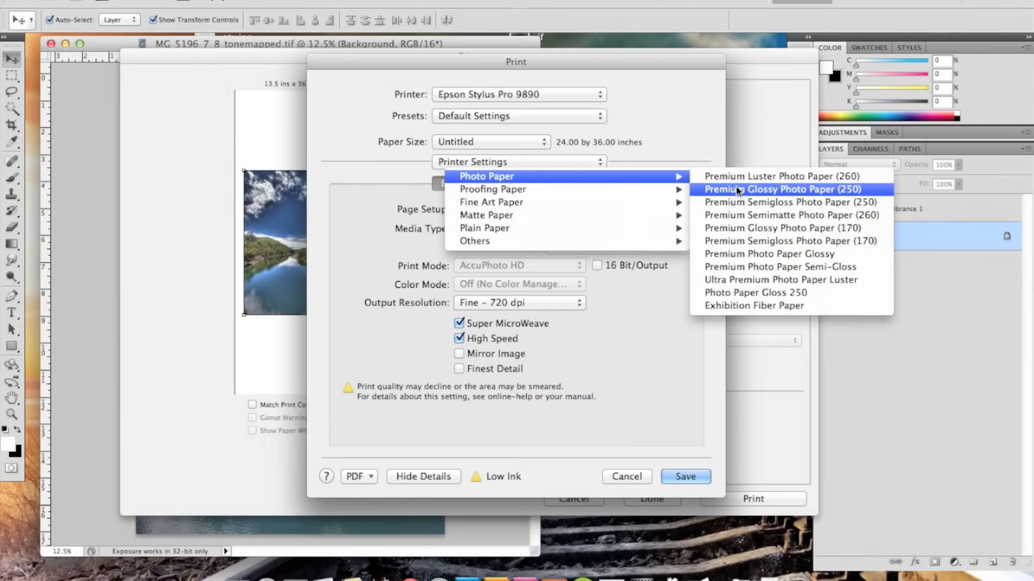
- Choose Premium Luster Photo Paper (260) at SuperFine 1440 dpi and save the printer settings
{"action": "left_click", "coordinate": [780, 176]}
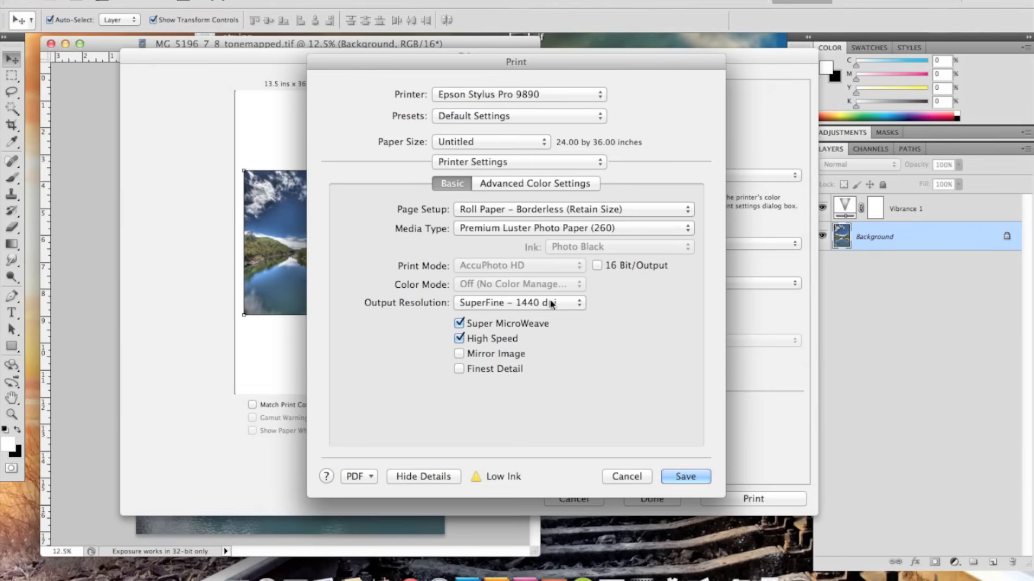
{"action": "left_click", "coordinate": [518, 302]}
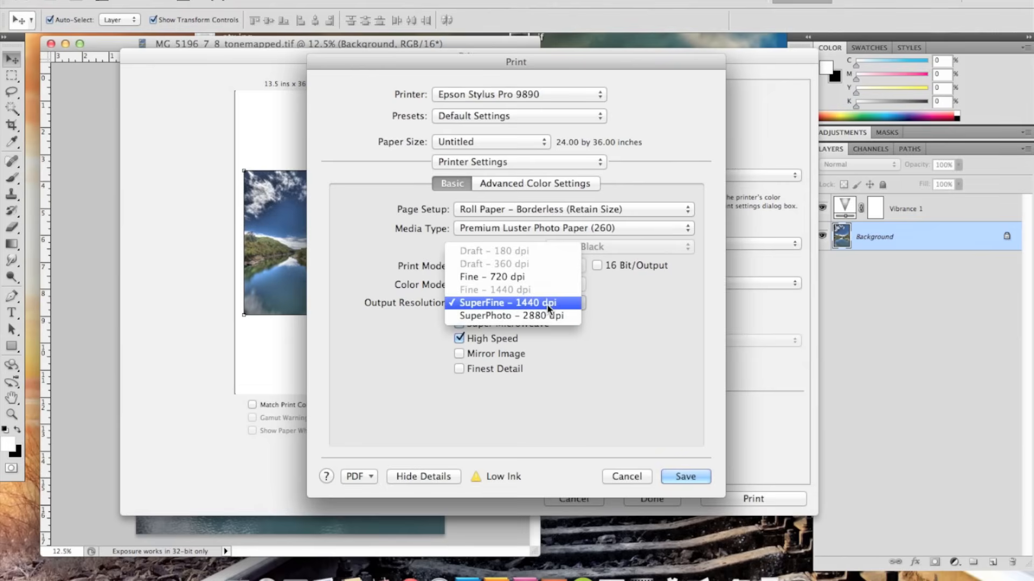
{"action": "left_click", "coordinate": [507, 302]}
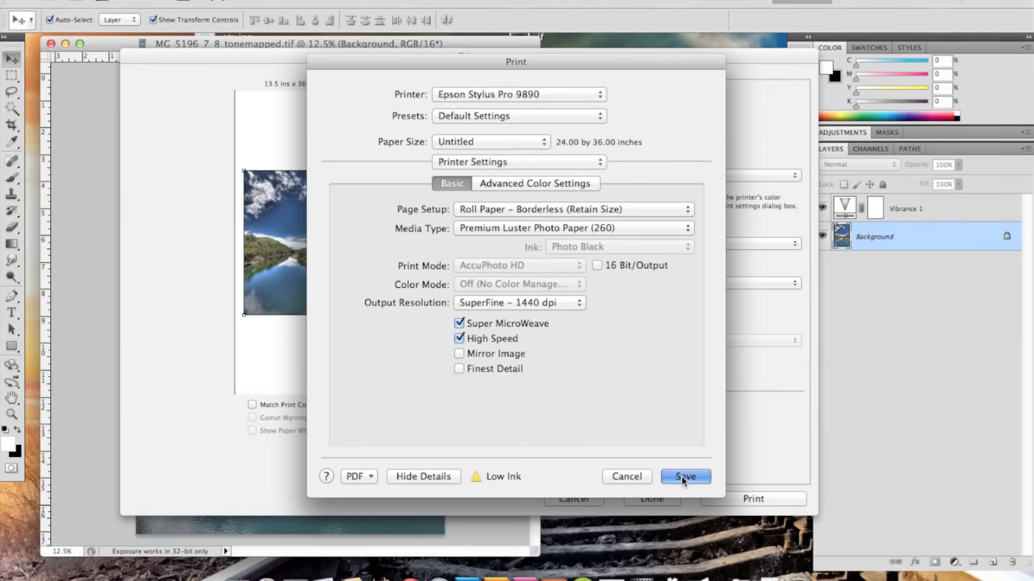
{"action": "left_click", "coordinate": [684, 477]}
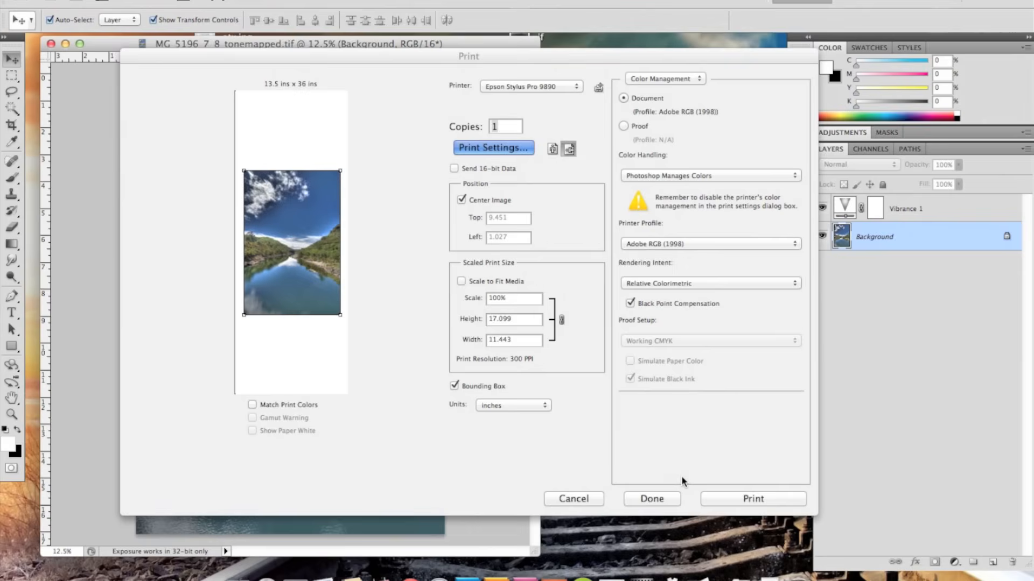
- Scale the image to fit the media and set portrait orientation for the 24 by 36 sheet
{"action": "left_click", "coordinate": [506, 127]}
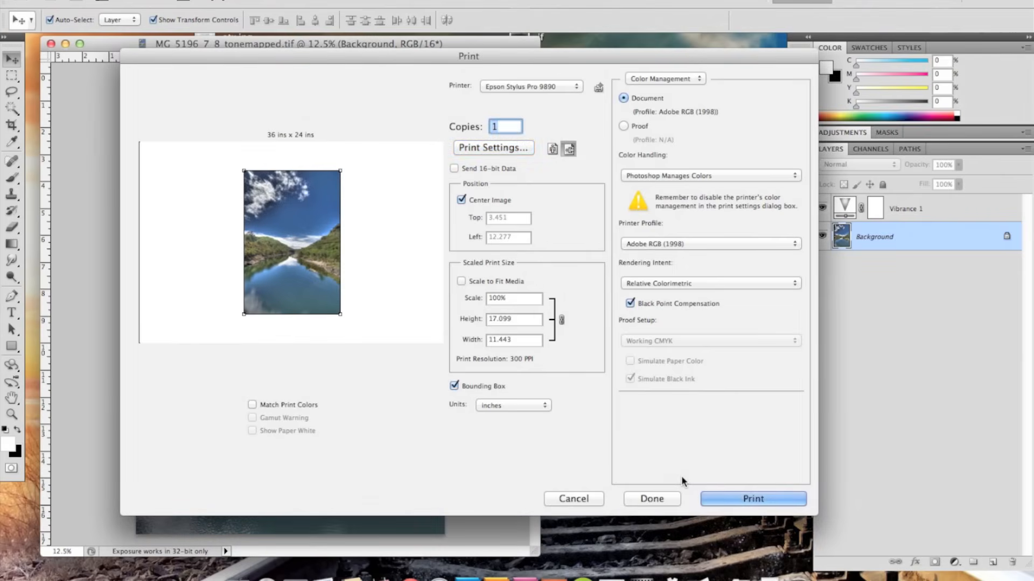
{"action": "left_click", "coordinate": [461, 281]}
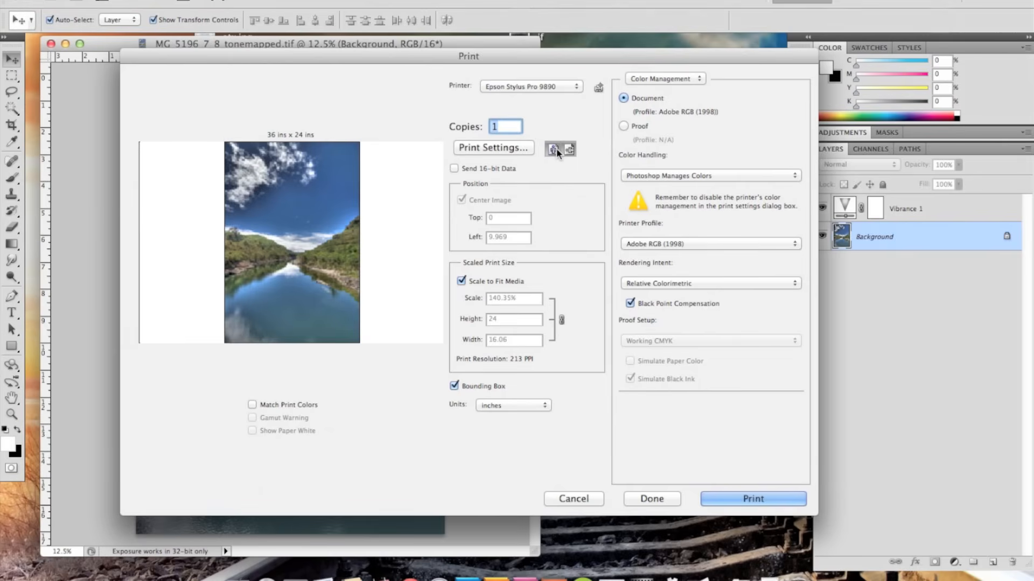
{"action": "left_click", "coordinate": [552, 149]}
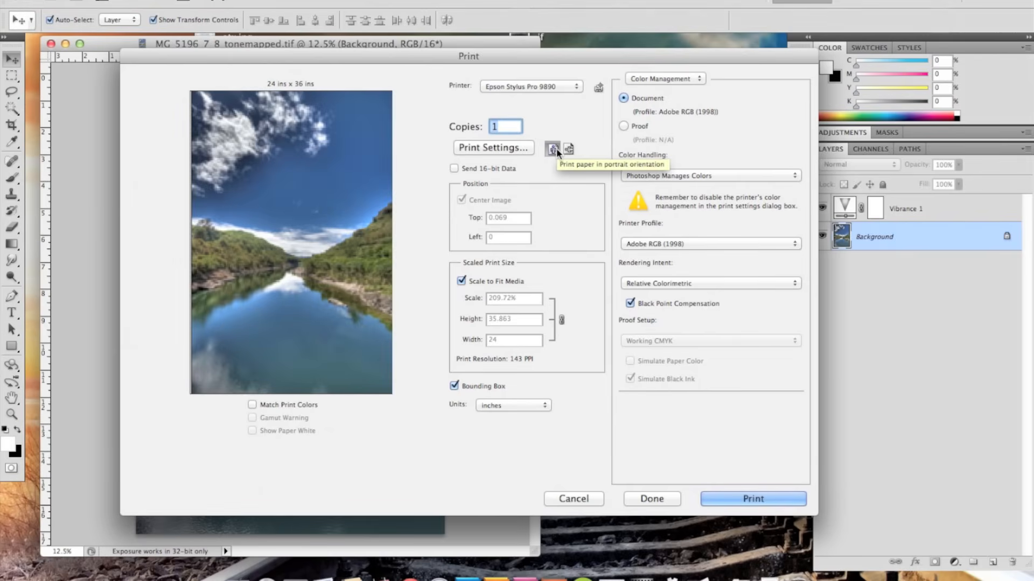
{"action": "mouse_move", "coordinate": [193, 98]}
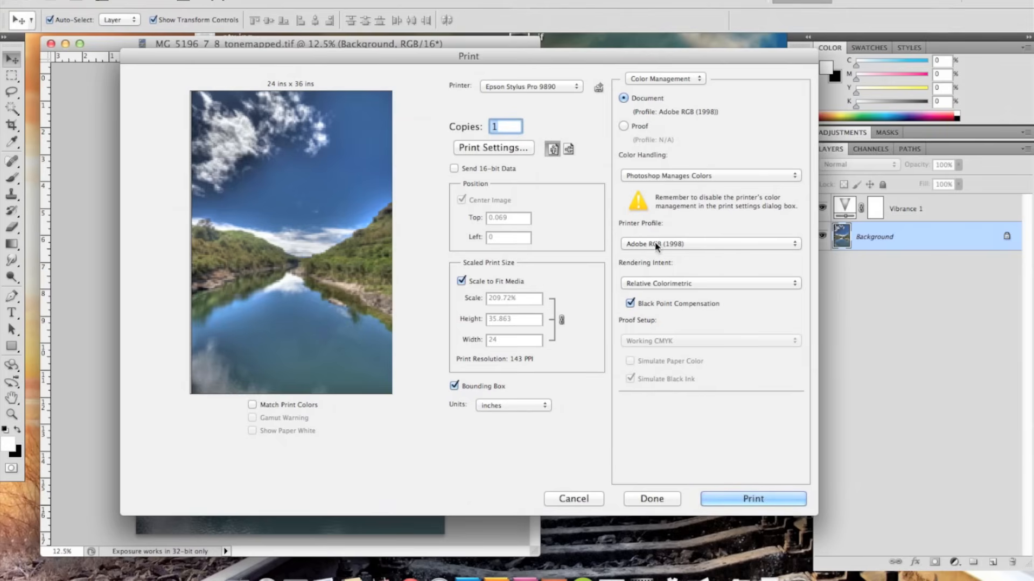
- Select the Epson Stylus Pro 9890_9908_7890_7908 PremiumLusterPhotoPaper260 printer profile
{"action": "left_click", "coordinate": [710, 244]}
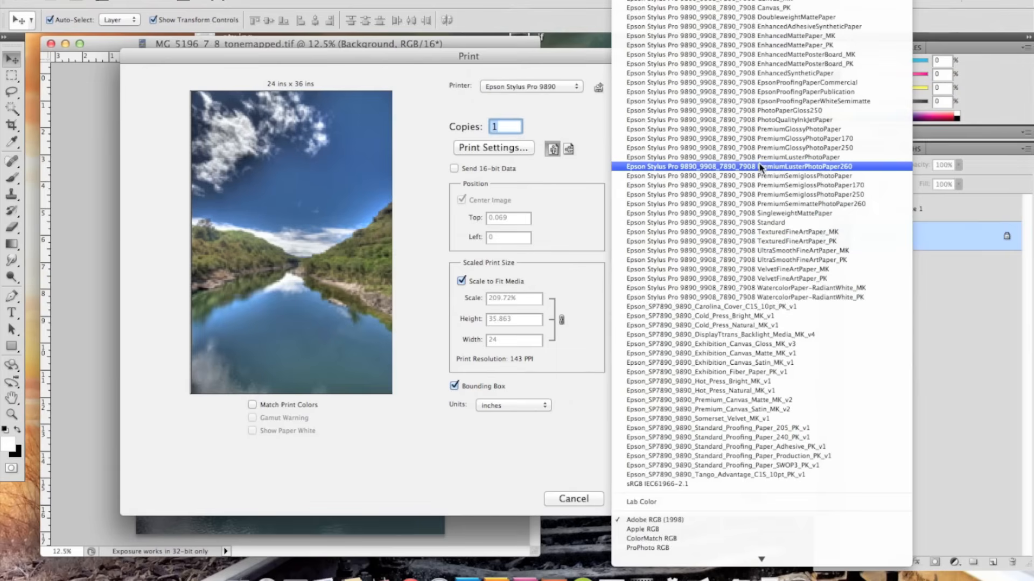
{"action": "left_click", "coordinate": [737, 166]}
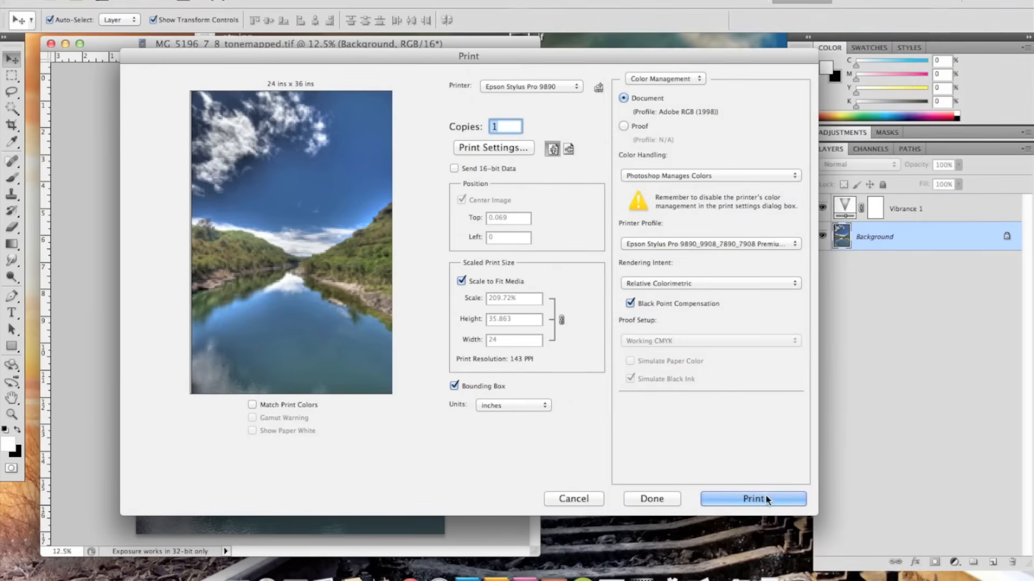
{"action": "mouse_move", "coordinate": [672, 507]}
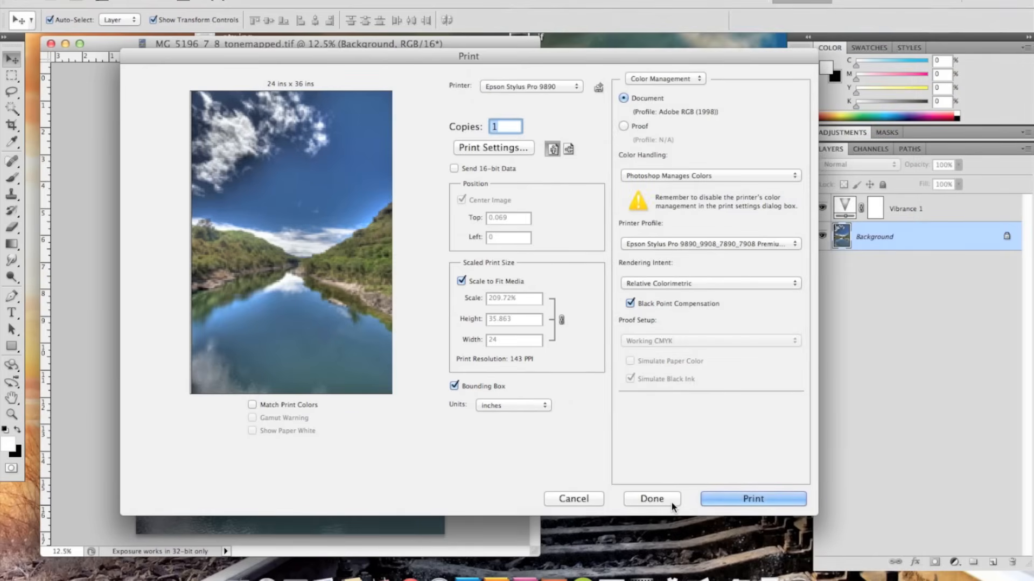